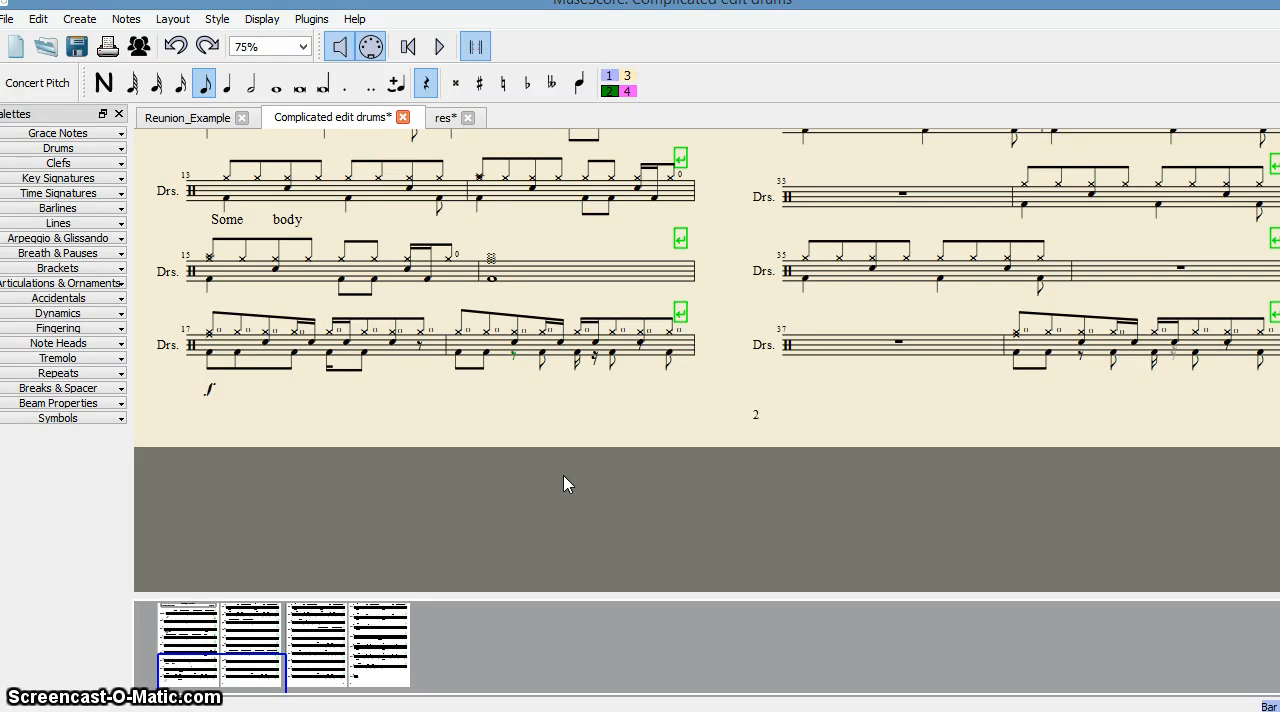
{"action": "mouse_move", "coordinate": [552, 436]}
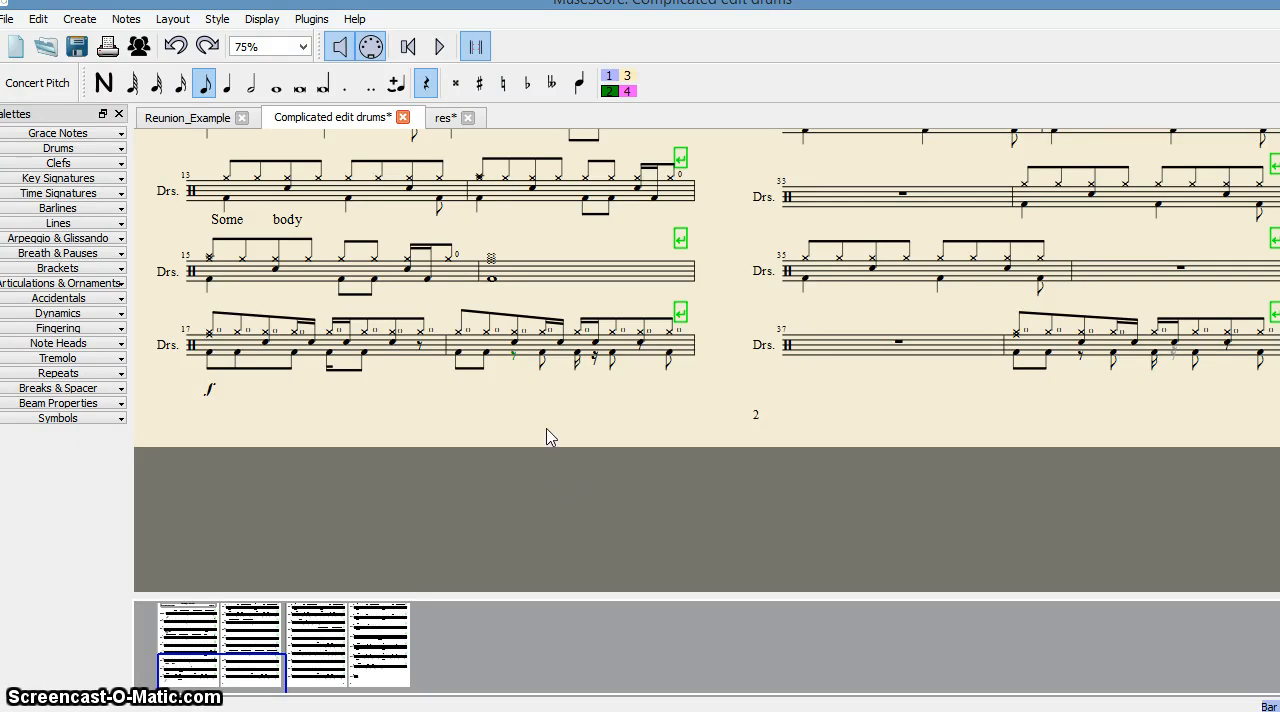
{"action": "mouse_move", "coordinate": [384, 376]}
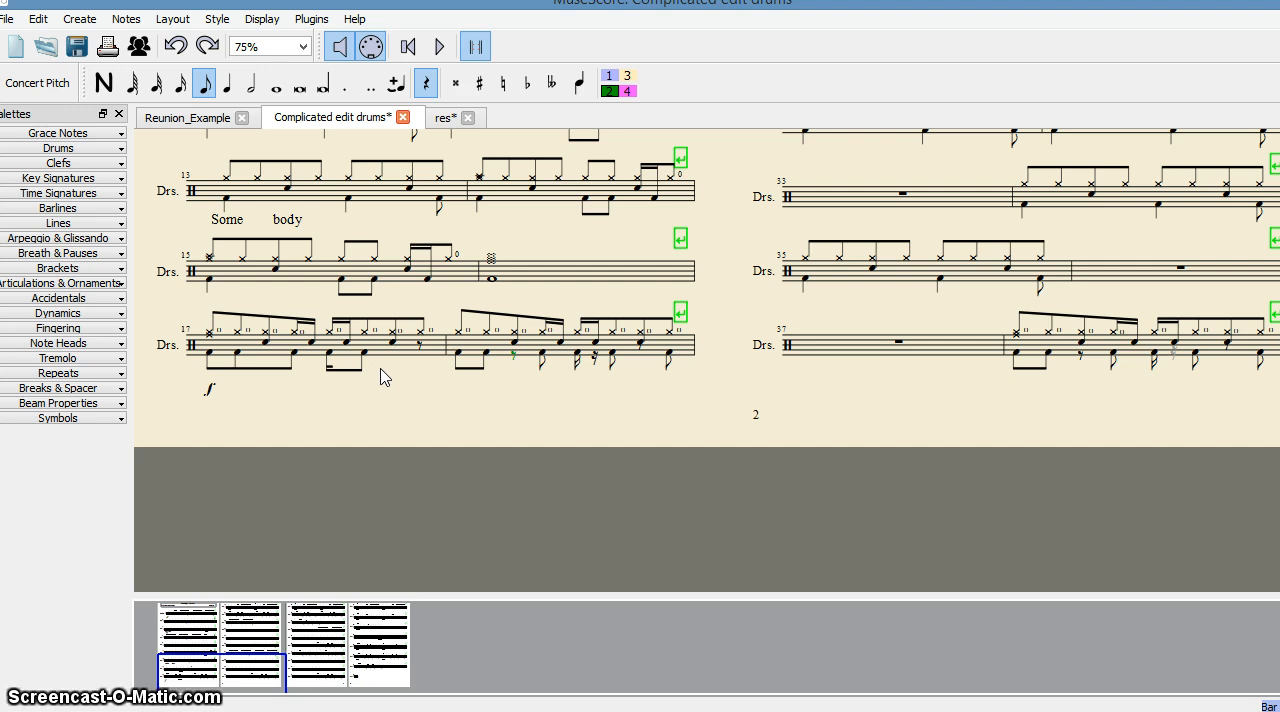
{"action": "mouse_move", "coordinate": [400, 378]}
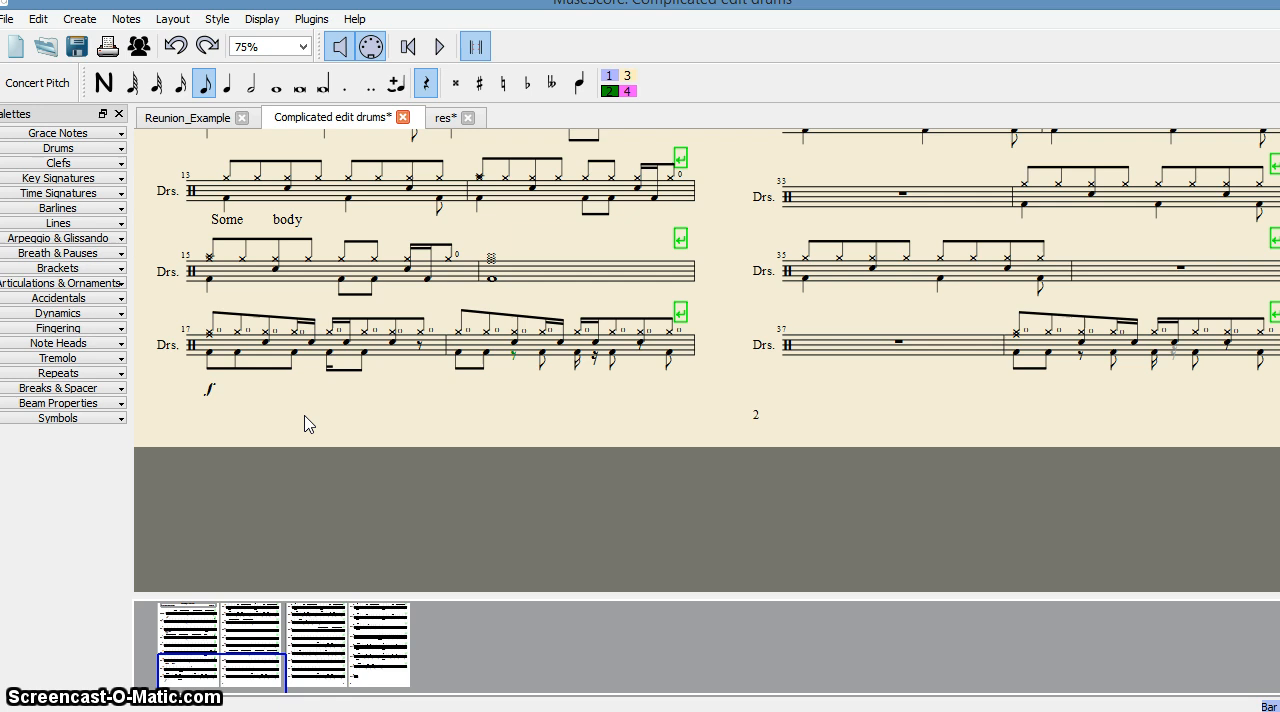
{"action": "mouse_move", "coordinate": [312, 364]}
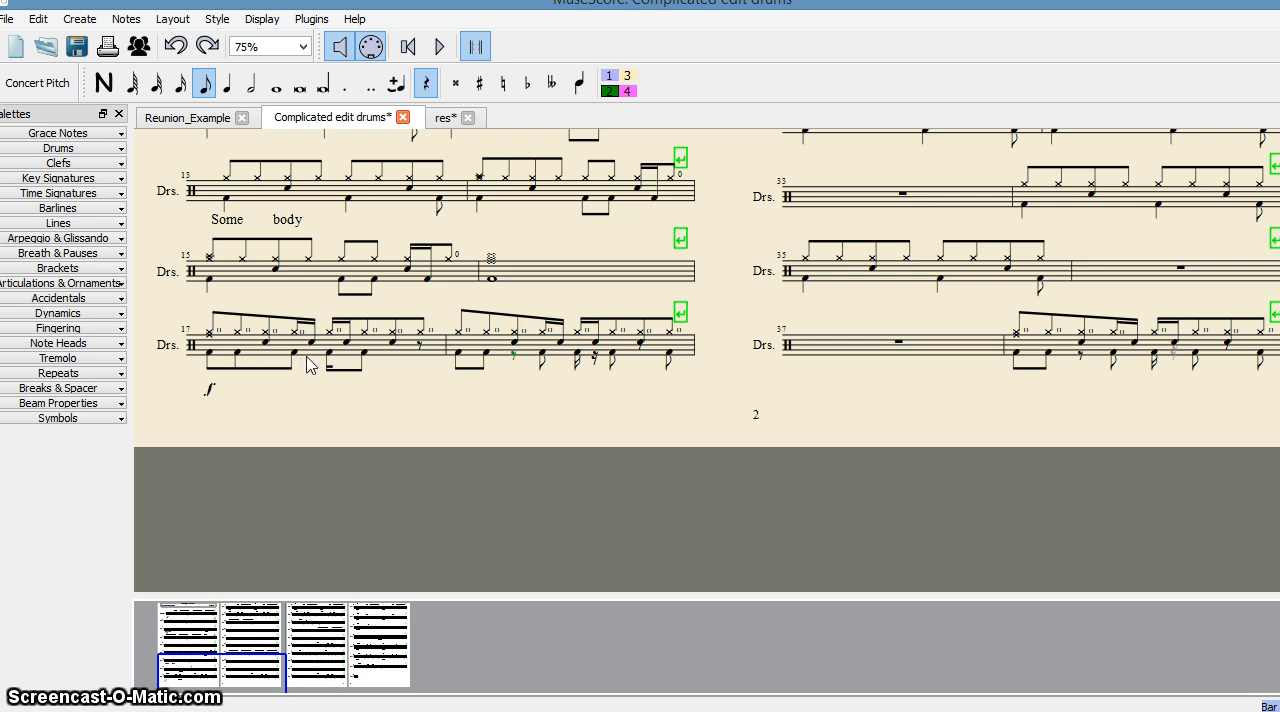
{"action": "mouse_move", "coordinate": [676, 352]}
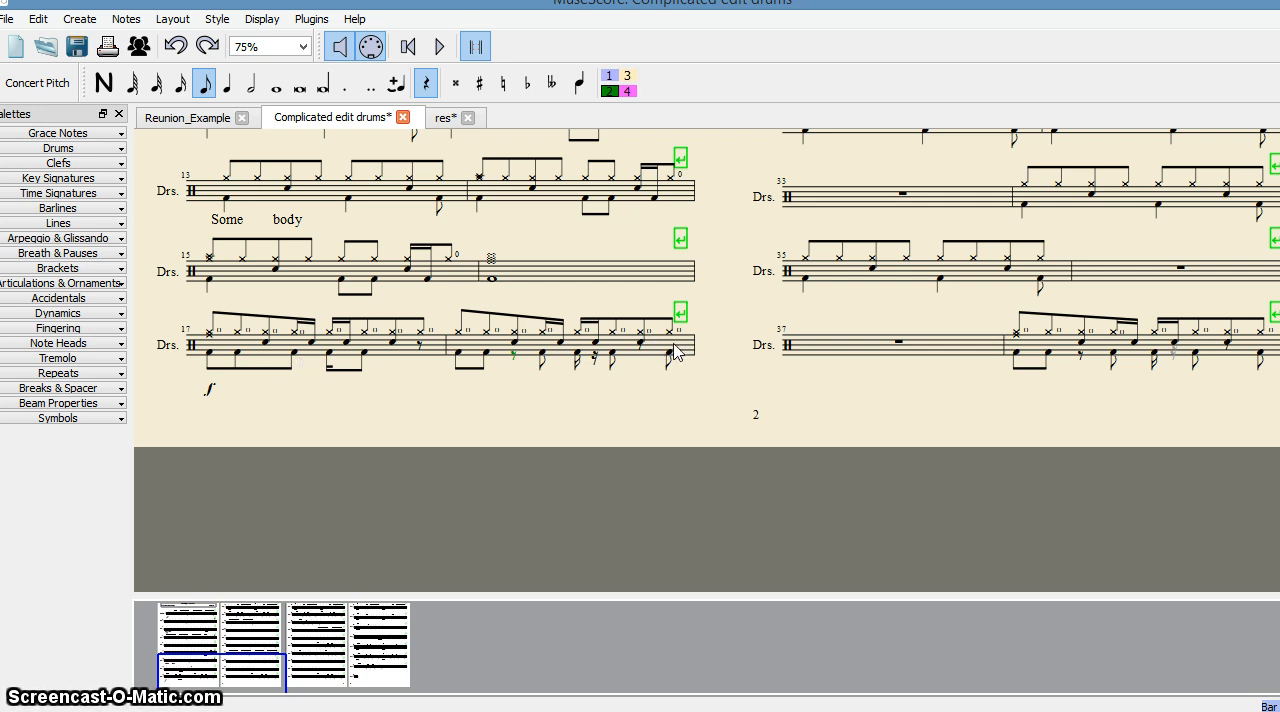
{"action": "mouse_move", "coordinate": [336, 336]}
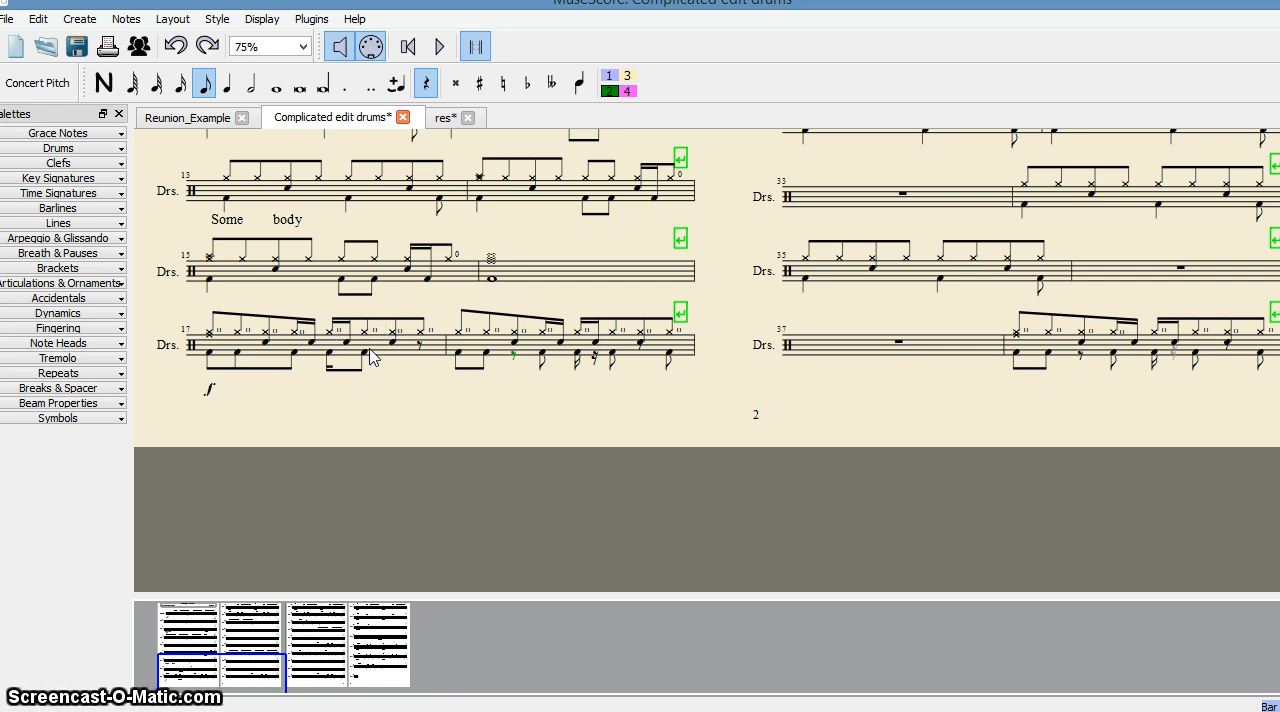
{"action": "mouse_move", "coordinate": [284, 332]}
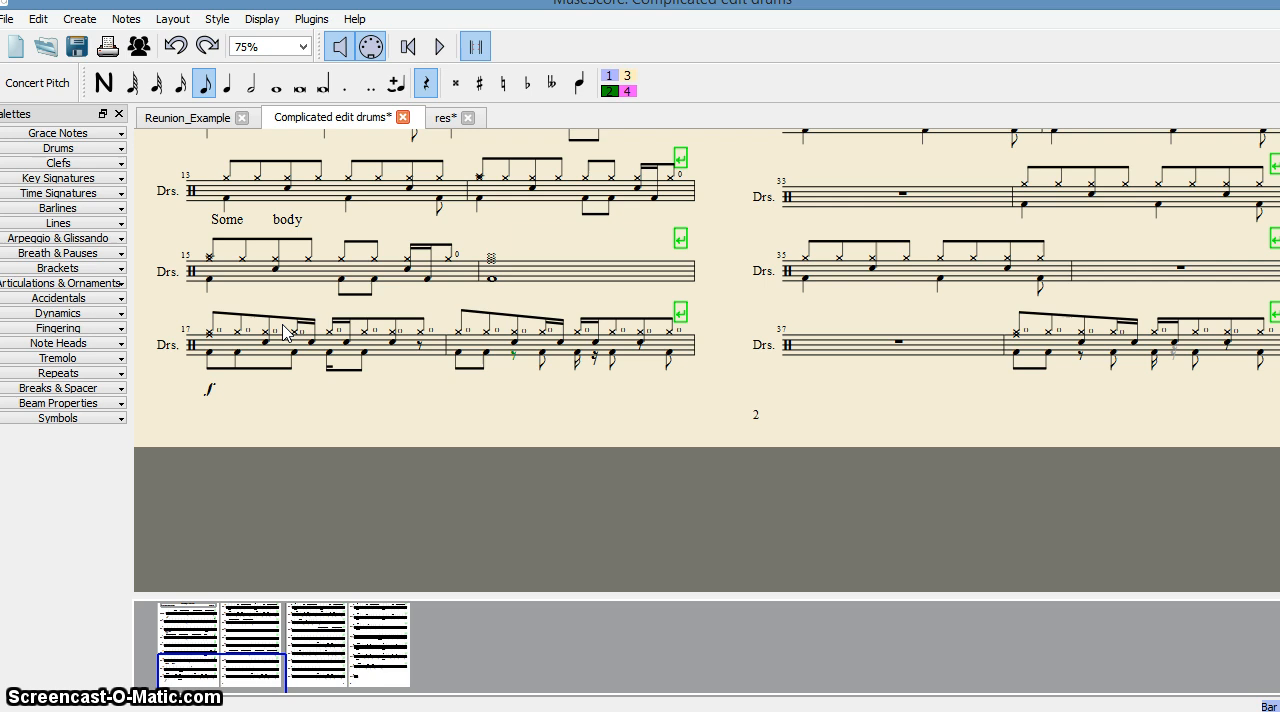
{"action": "mouse_move", "coordinate": [566, 338]}
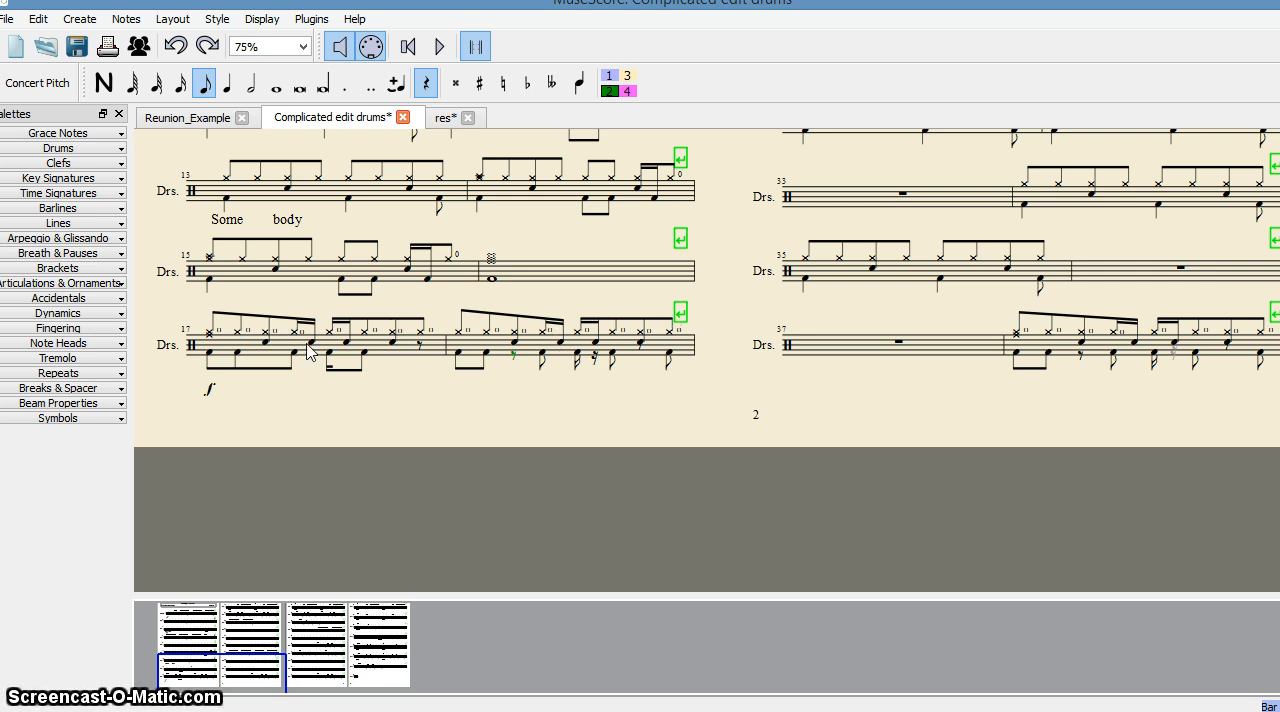
{"action": "mouse_move", "coordinate": [682, 364]}
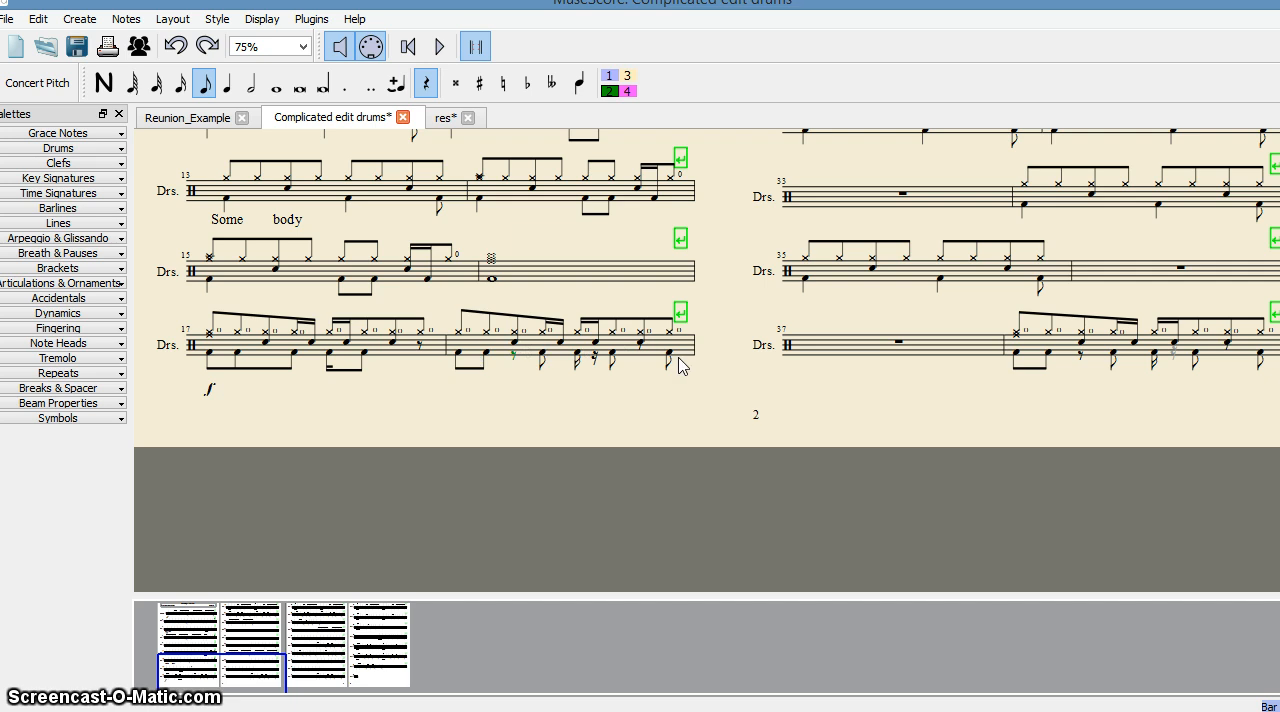
{"action": "mouse_move", "coordinate": [486, 394]}
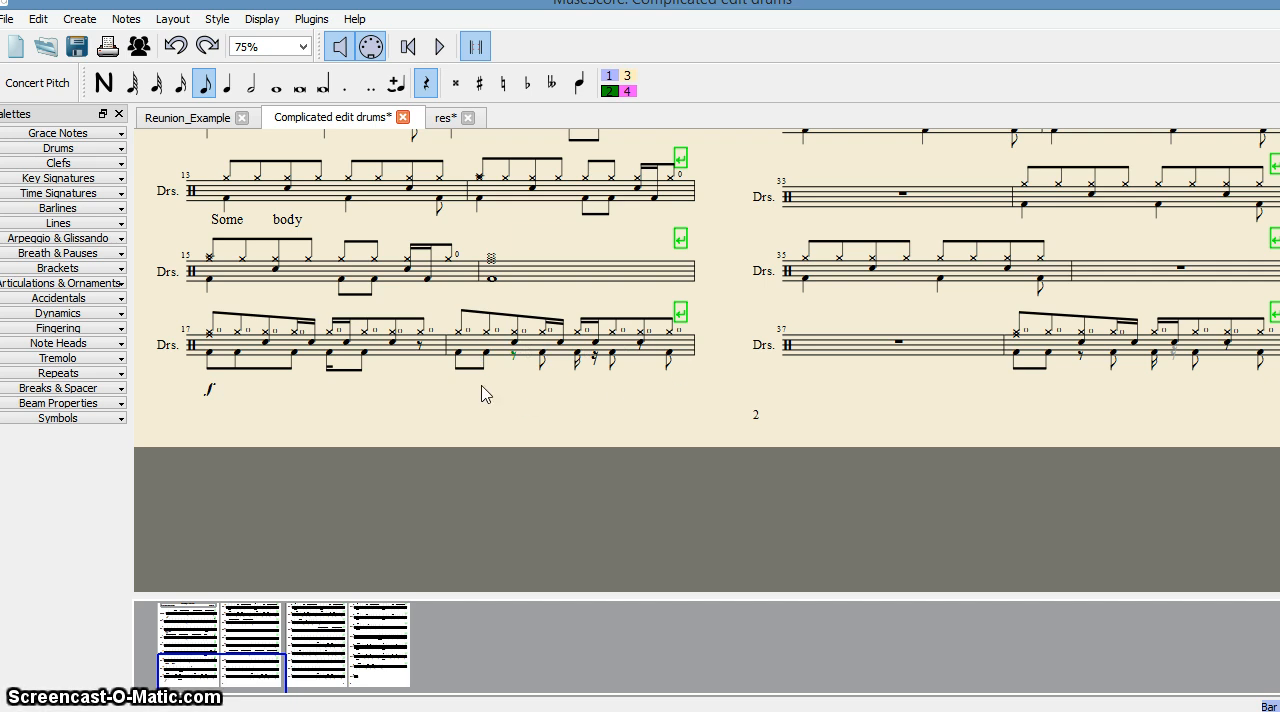
{"action": "mouse_move", "coordinate": [308, 370]}
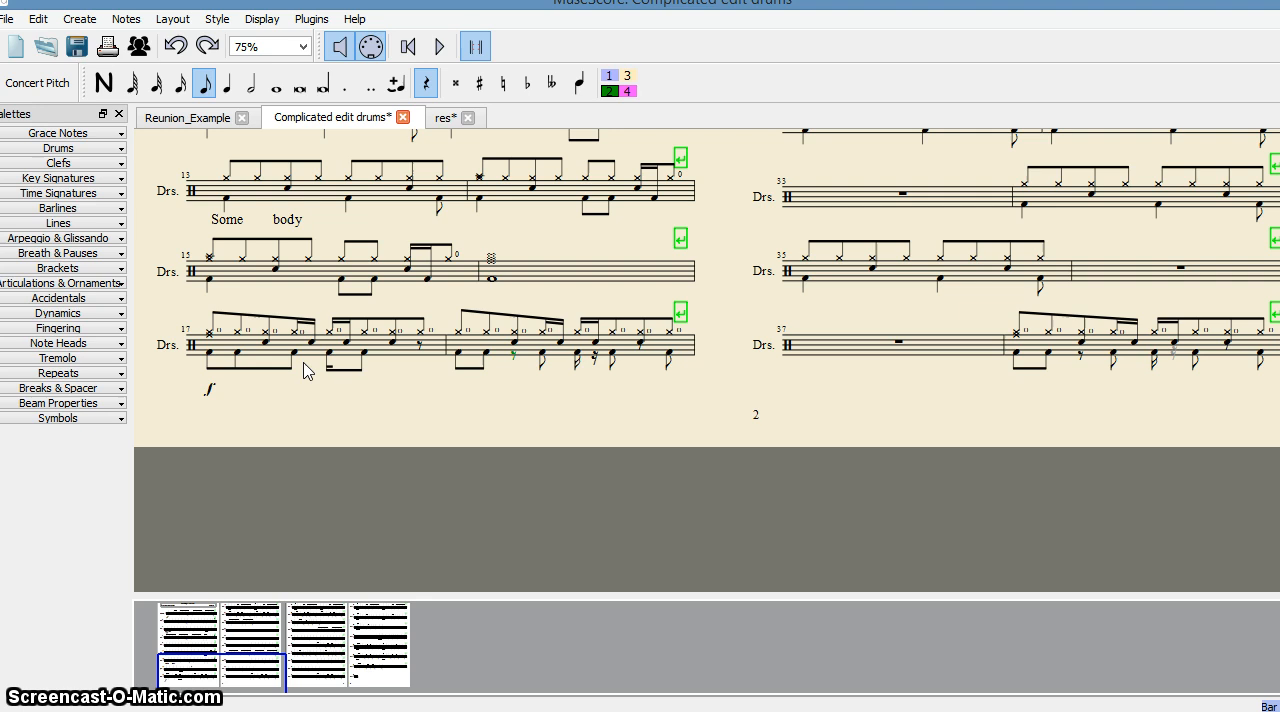
{"action": "mouse_move", "coordinate": [584, 368]}
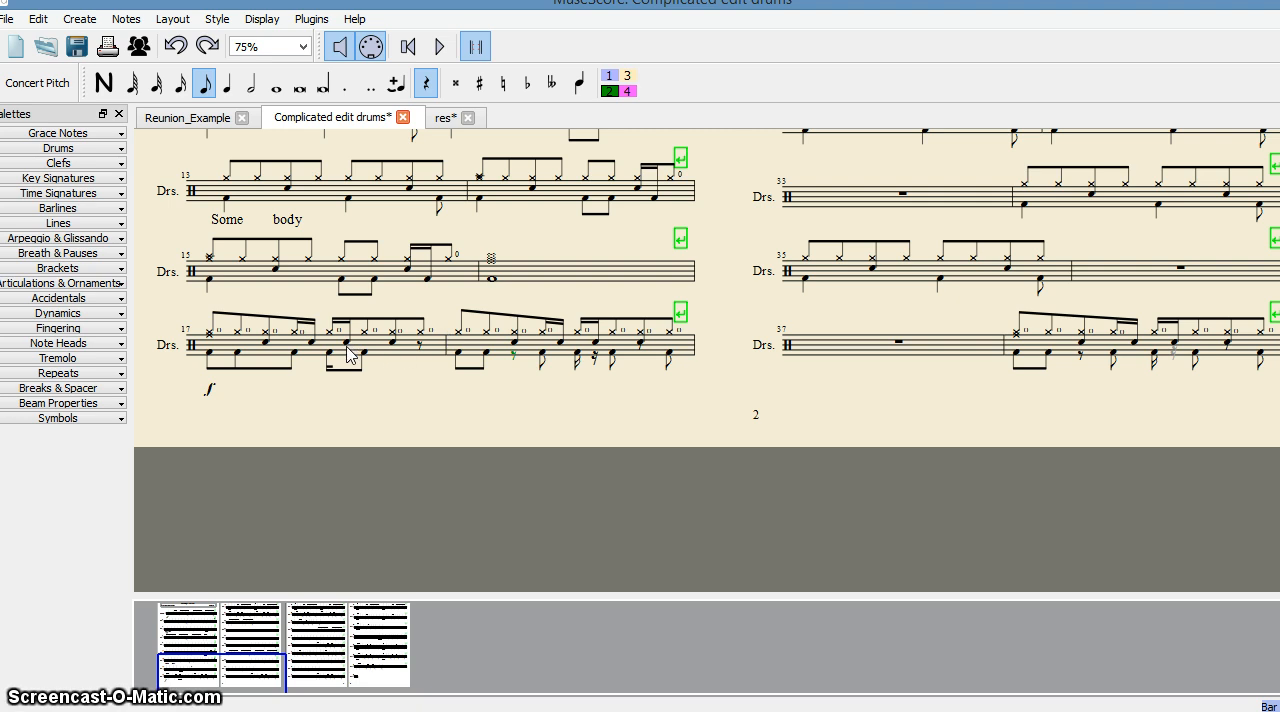
{"action": "mouse_move", "coordinate": [612, 364]}
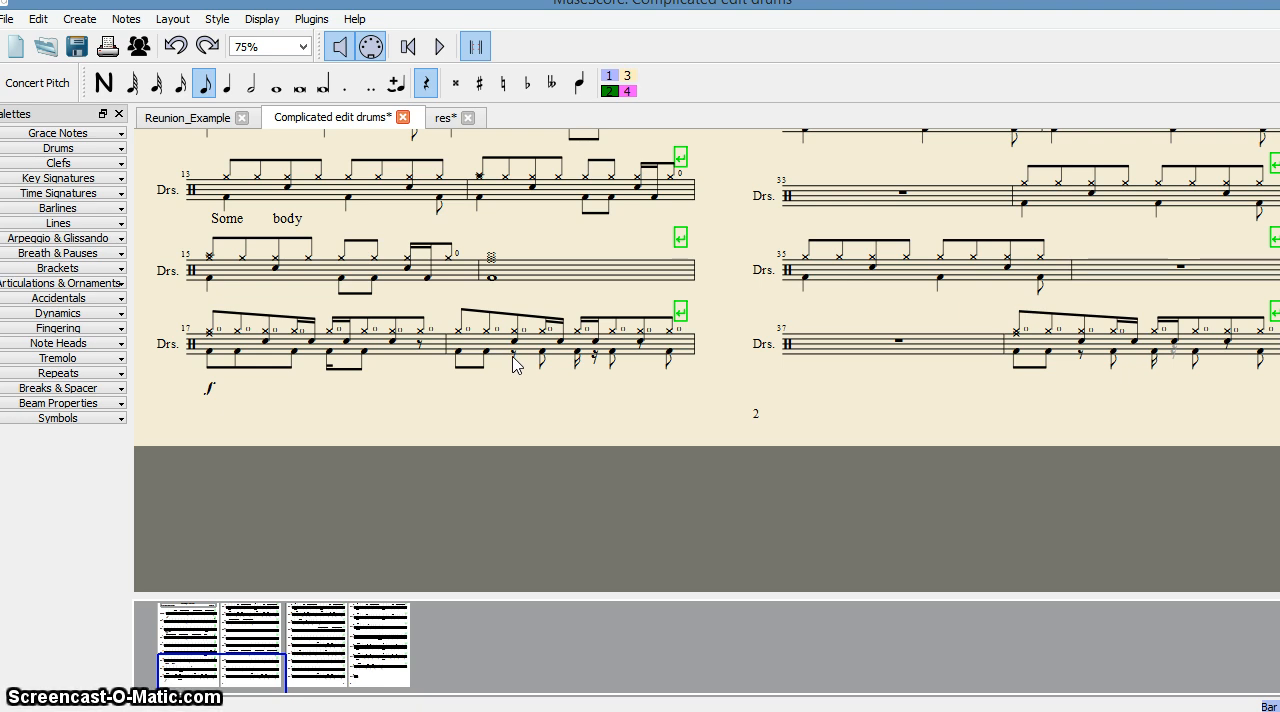
Cut one lower-voice rest in measure 18 and set the remaining one invisible via its context menu
{"action": "right_click", "coordinate": [512, 356]}
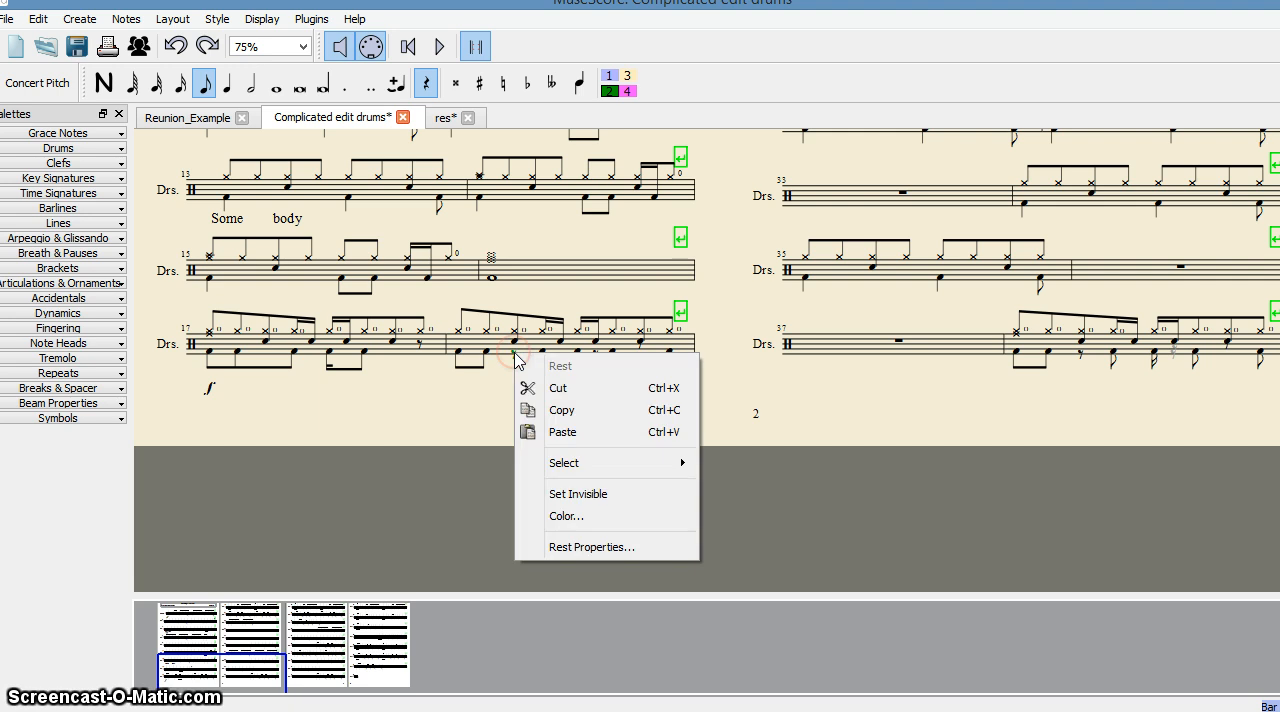
{"action": "mouse_move", "coordinate": [558, 388]}
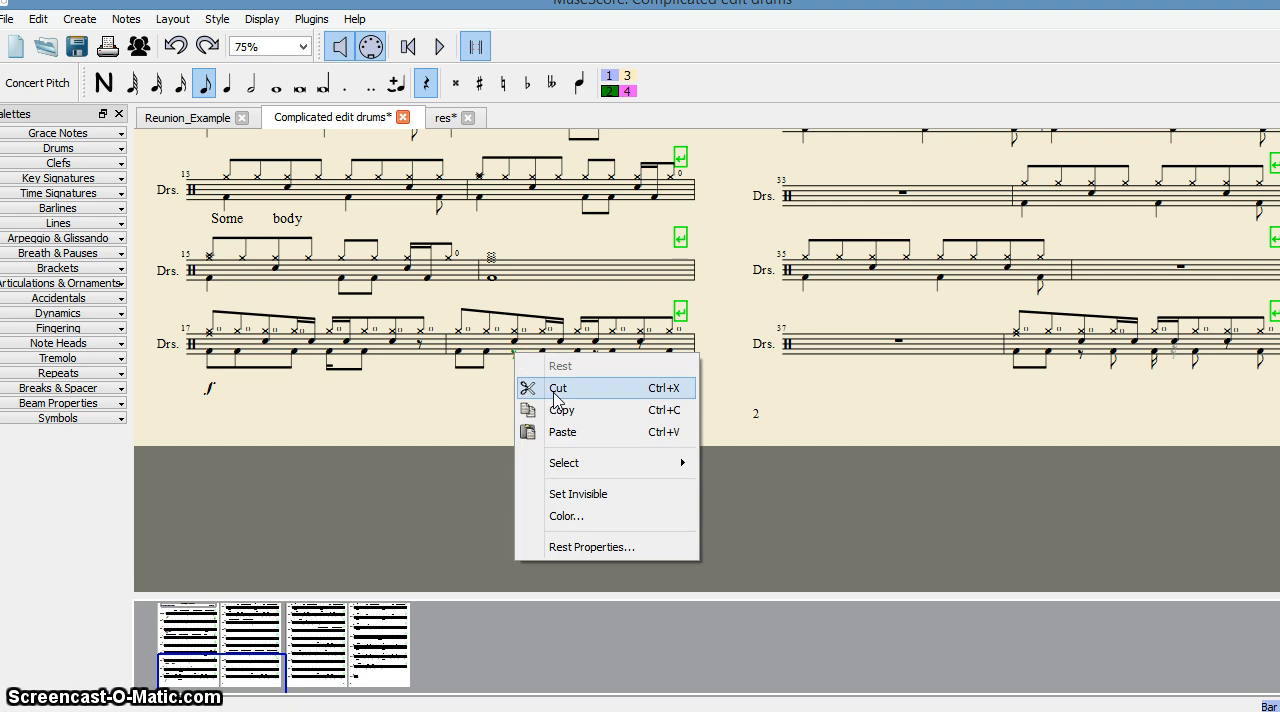
{"action": "left_click", "coordinate": [556, 388]}
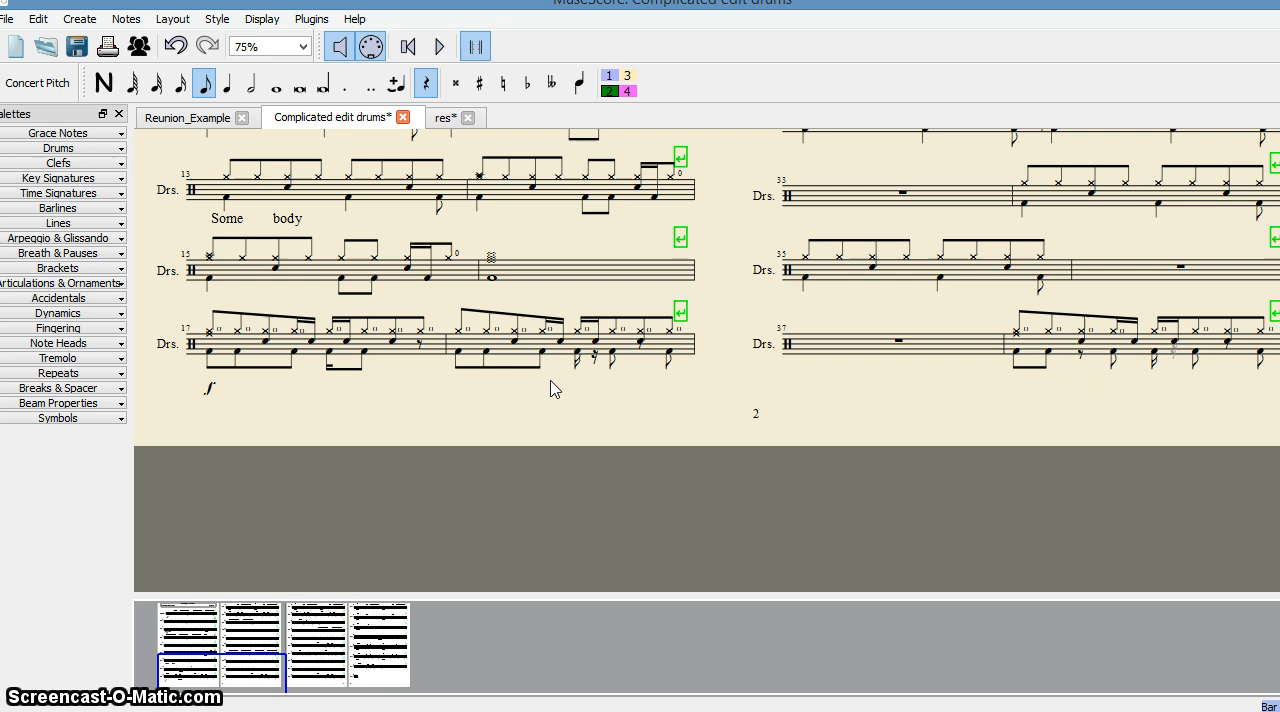
{"action": "mouse_move", "coordinate": [516, 360]}
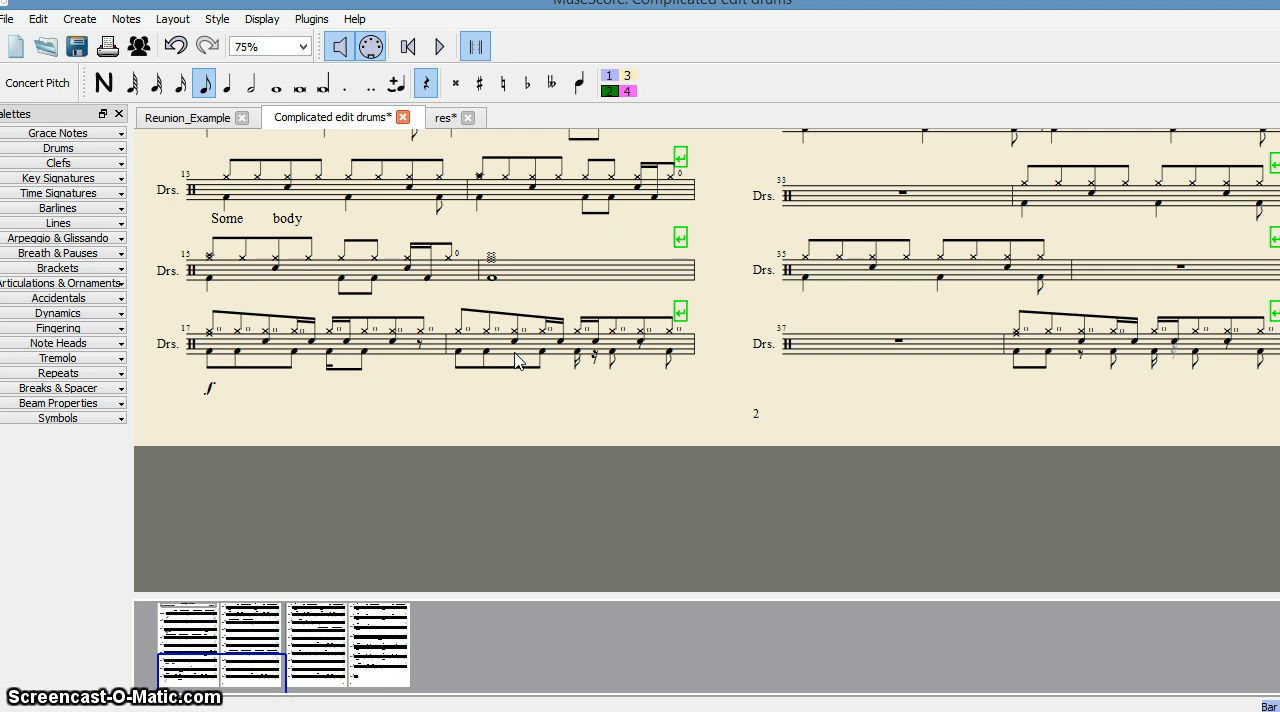
{"action": "mouse_move", "coordinate": [528, 358]}
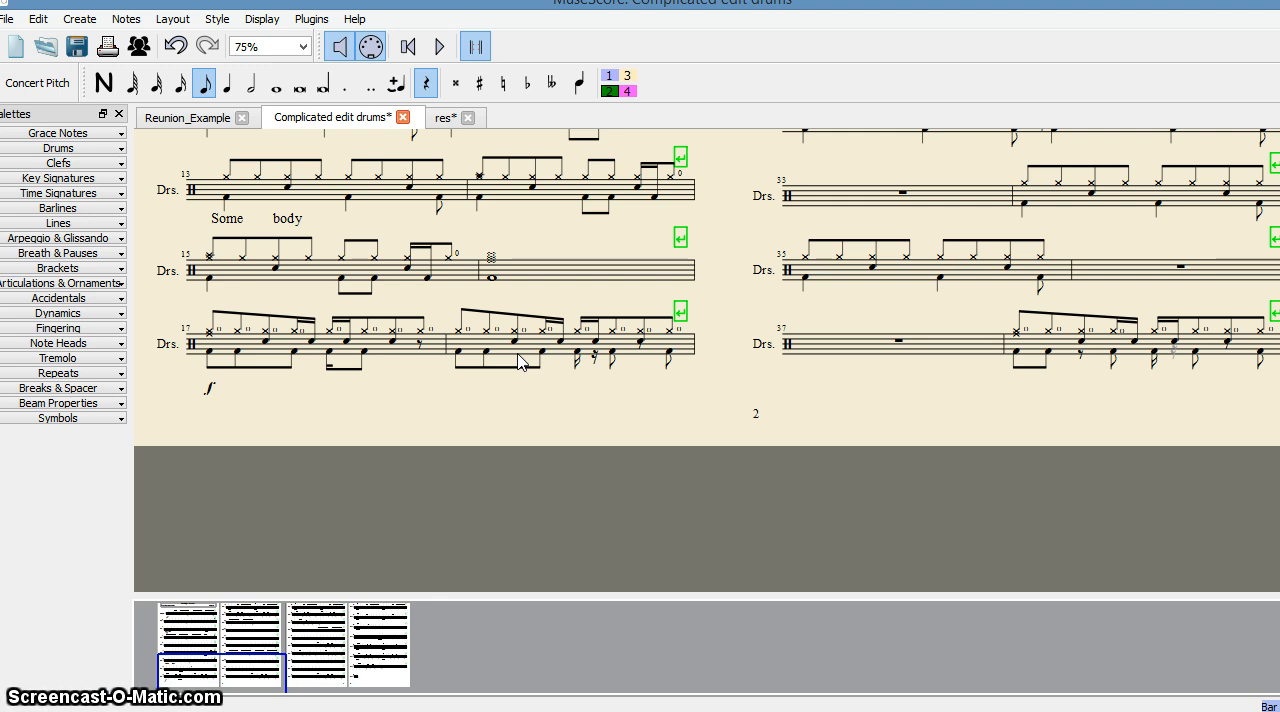
{"action": "mouse_move", "coordinate": [556, 362]}
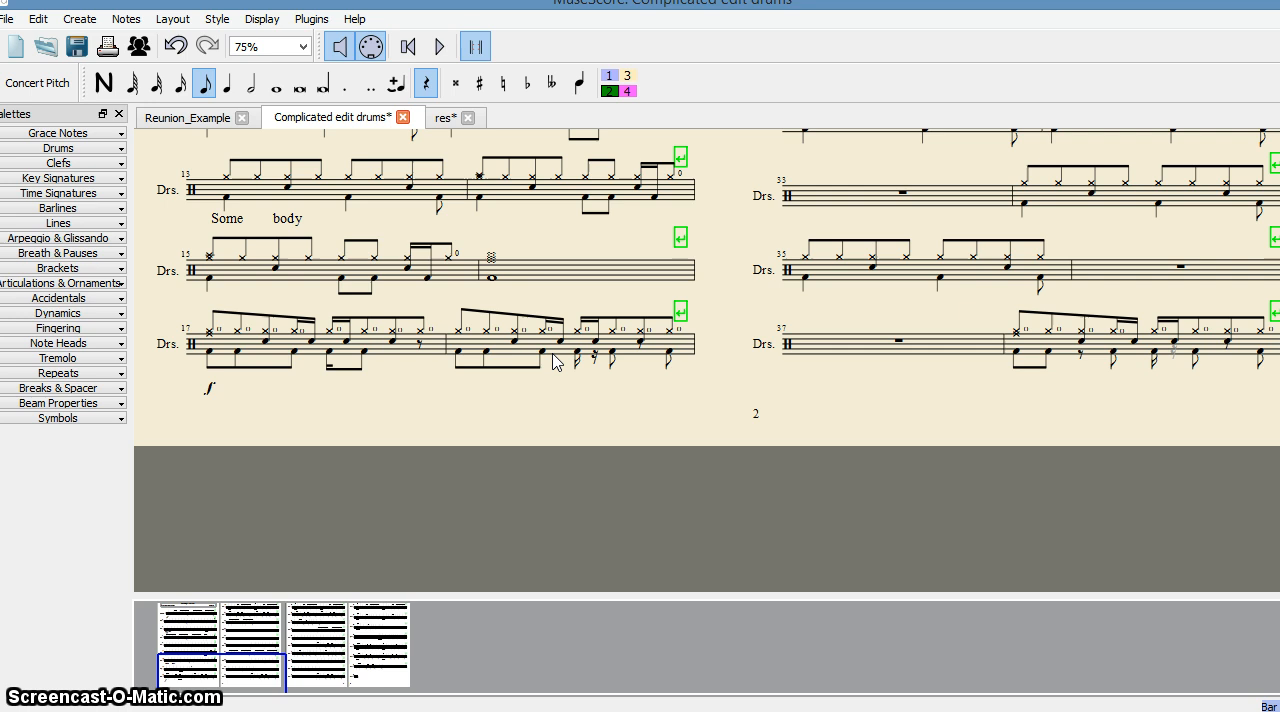
{"action": "mouse_move", "coordinate": [608, 372]}
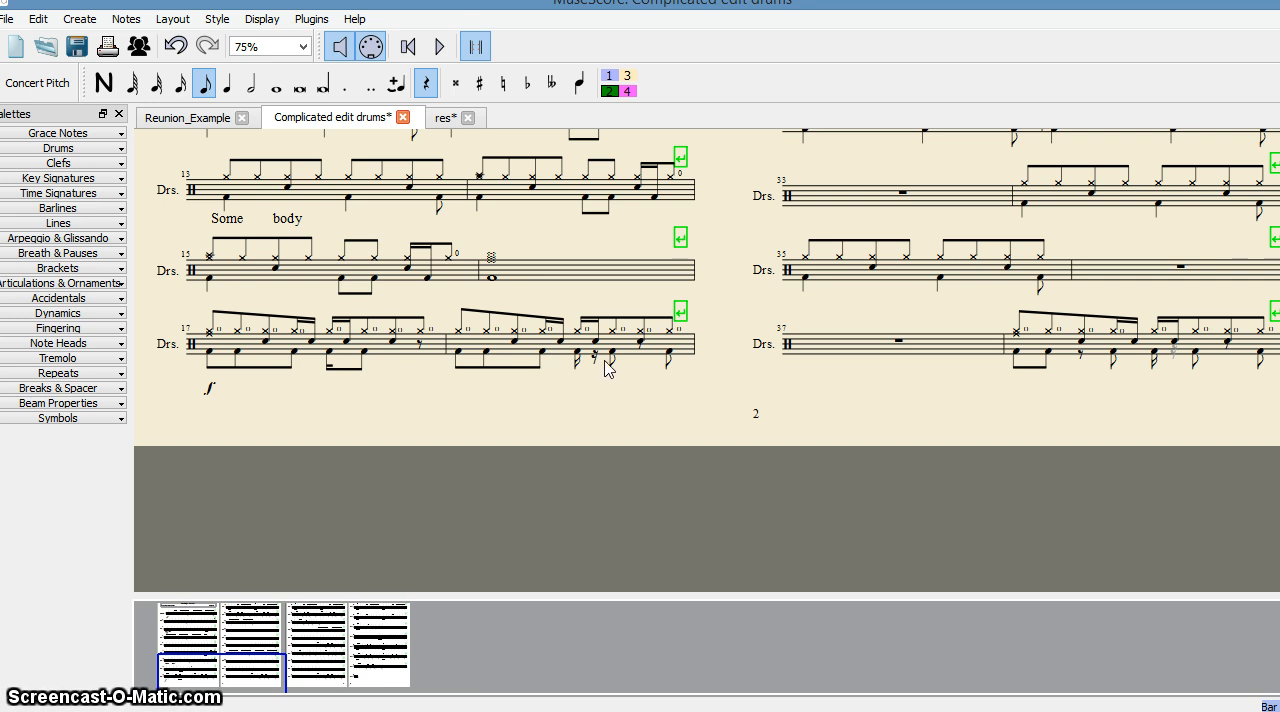
{"action": "mouse_move", "coordinate": [600, 364]}
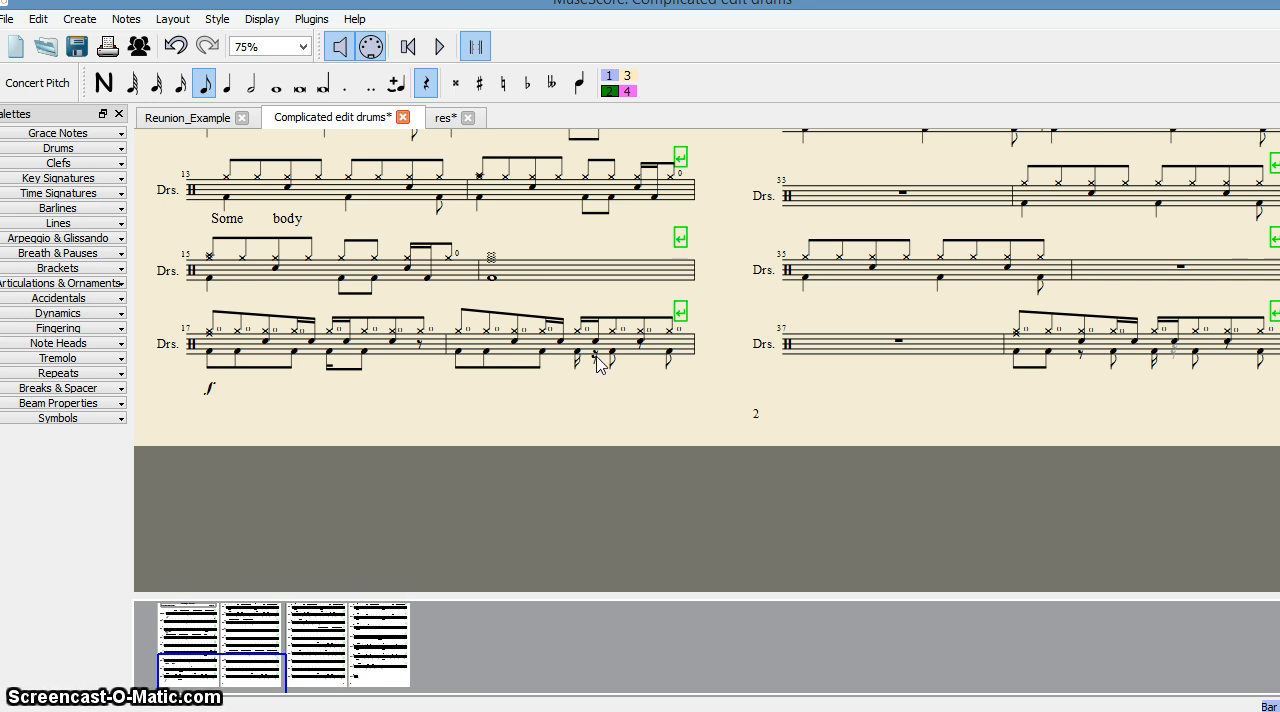
{"action": "mouse_move", "coordinate": [318, 364]}
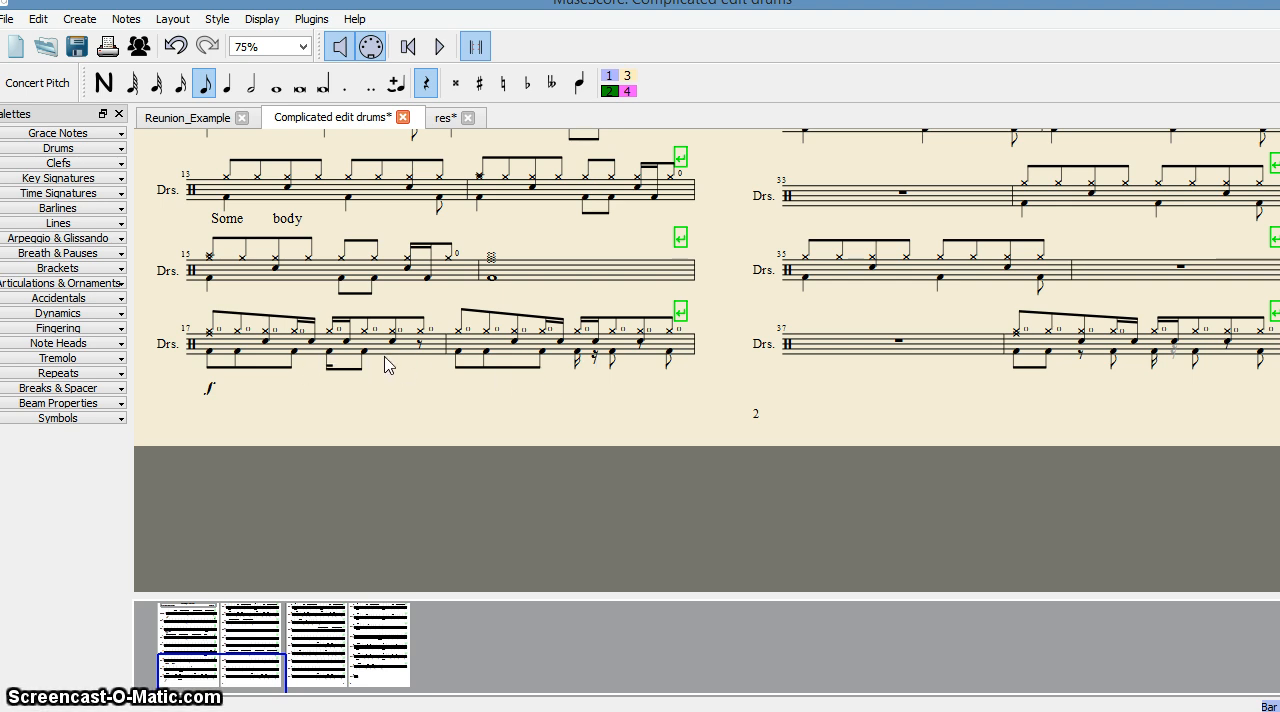
{"action": "mouse_move", "coordinate": [610, 376]}
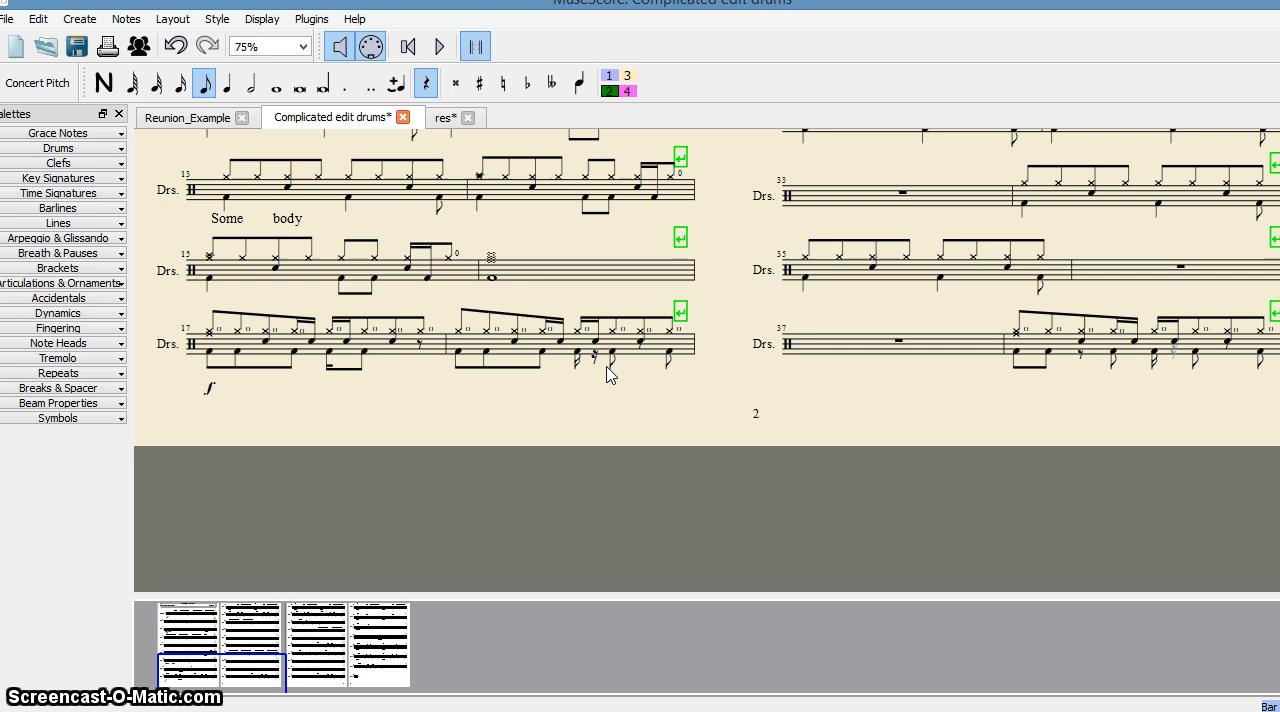
{"action": "mouse_move", "coordinate": [600, 364]}
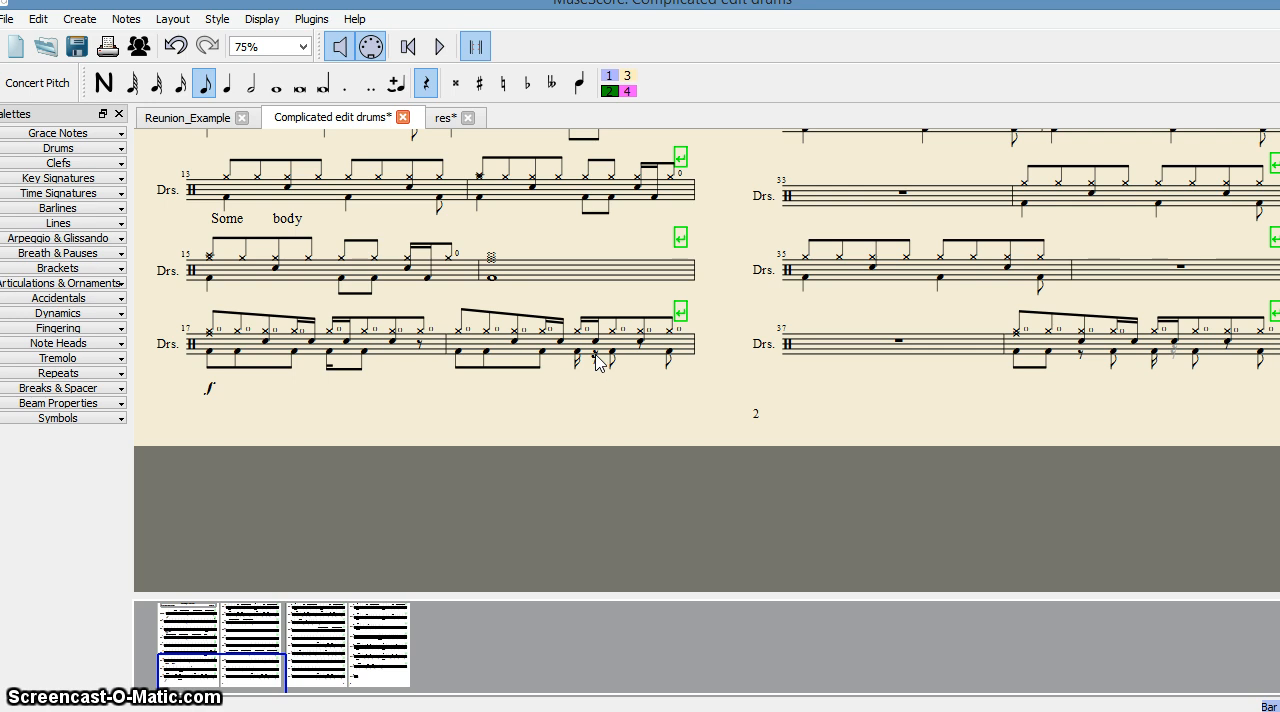
{"action": "right_click", "coordinate": [596, 360]}
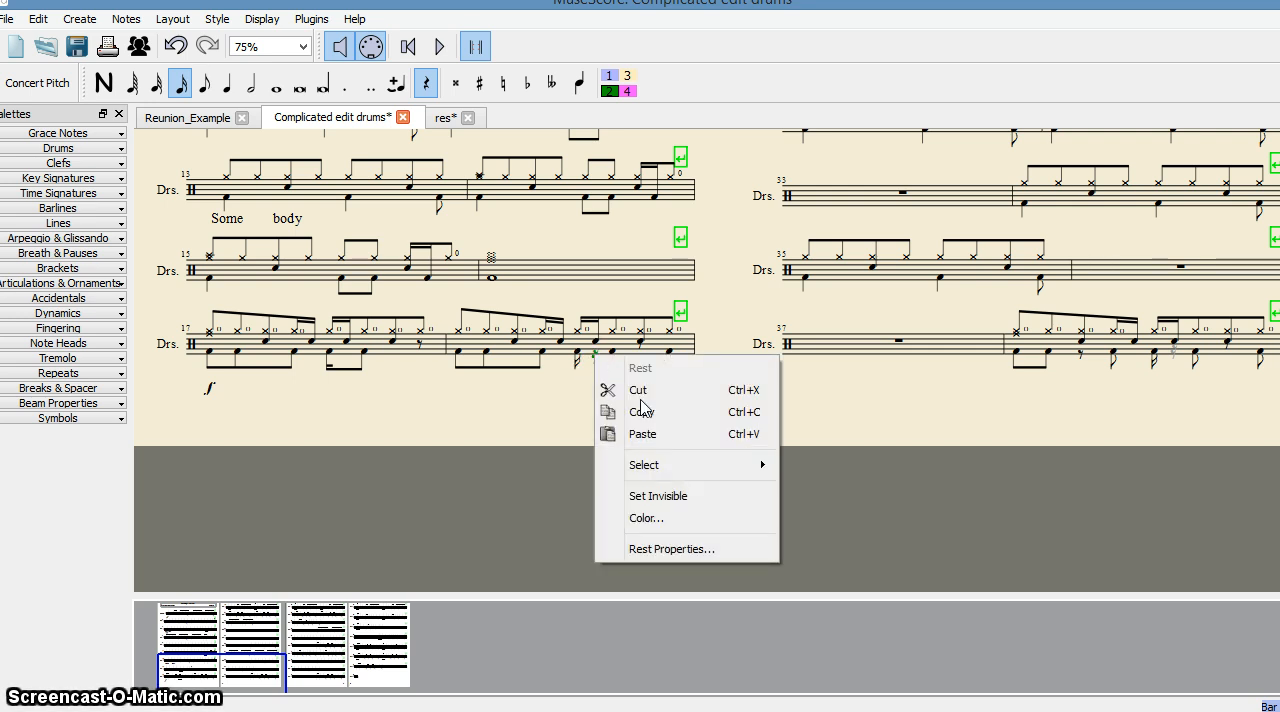
{"action": "mouse_move", "coordinate": [704, 496]}
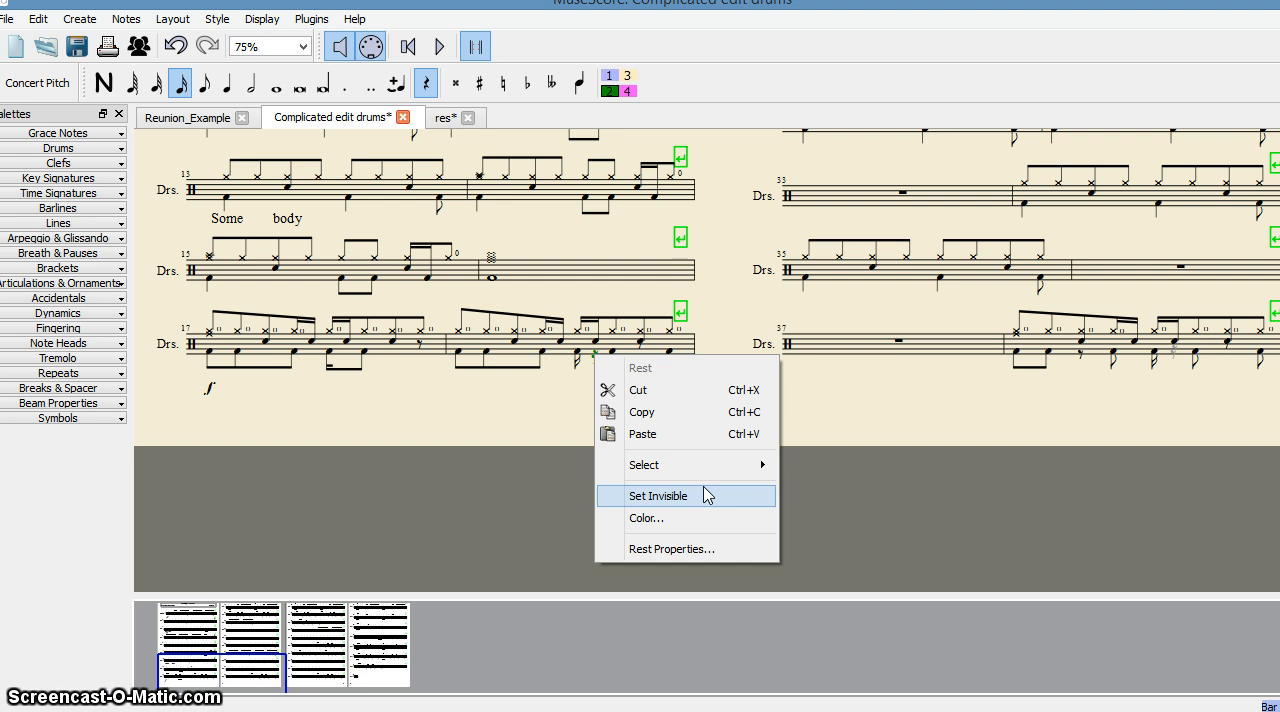
{"action": "left_click", "coordinate": [660, 496]}
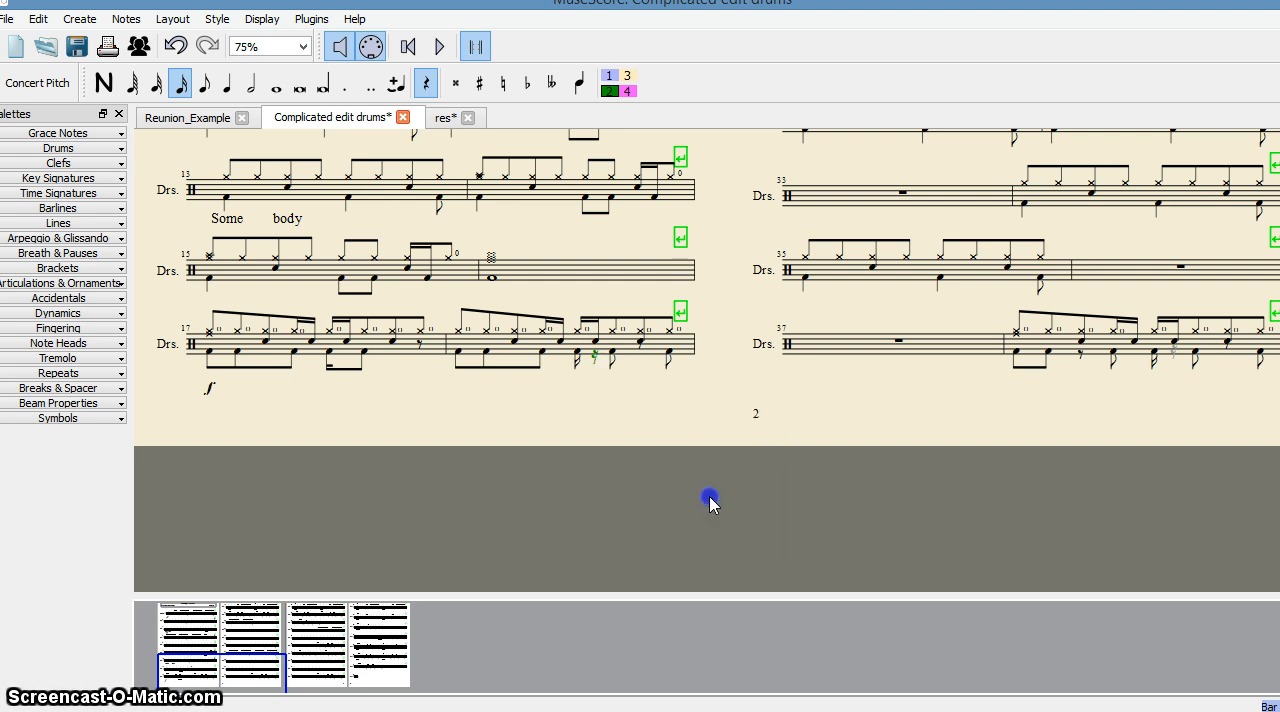
{"action": "mouse_move", "coordinate": [620, 400]}
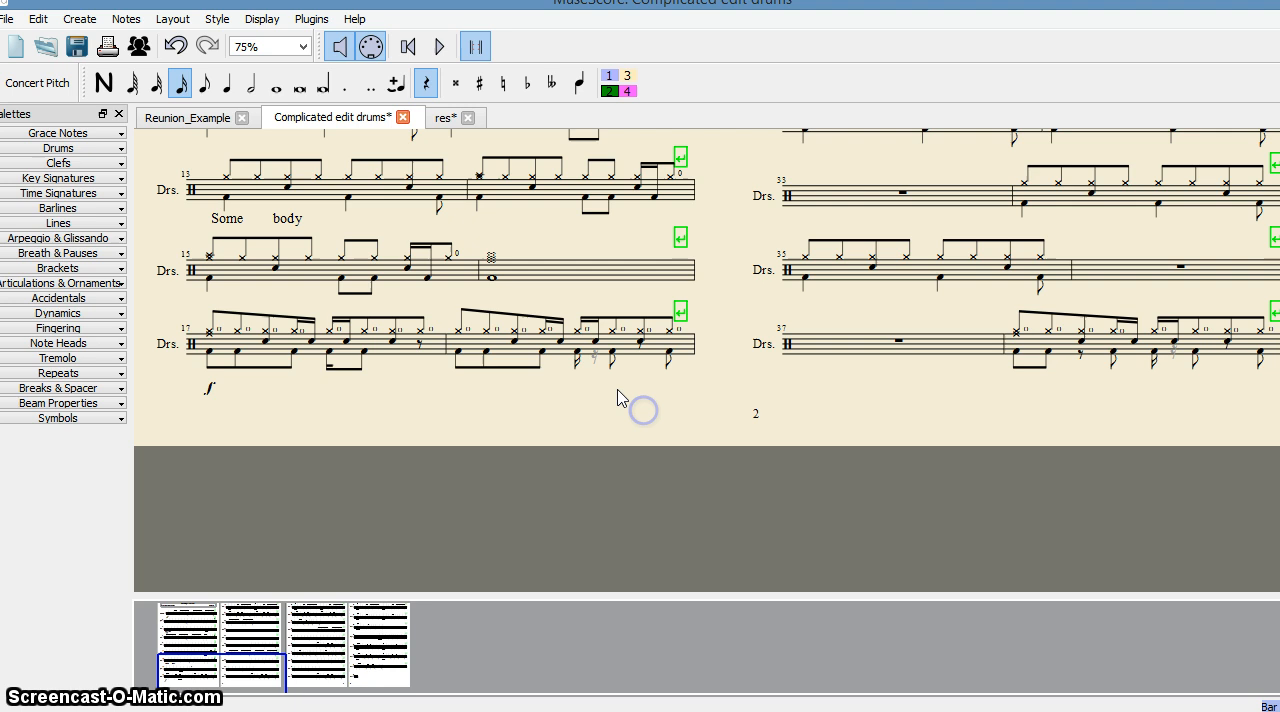
{"action": "mouse_move", "coordinate": [608, 372]}
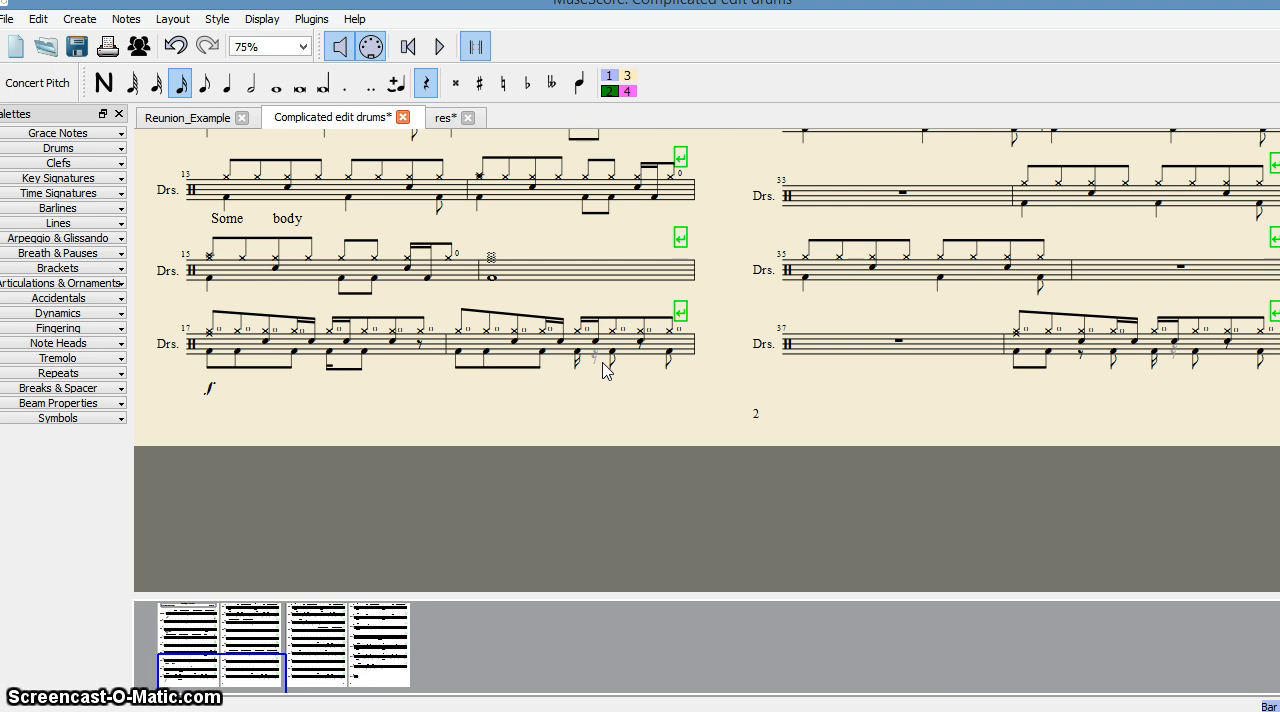
{"action": "mouse_move", "coordinate": [584, 374]}
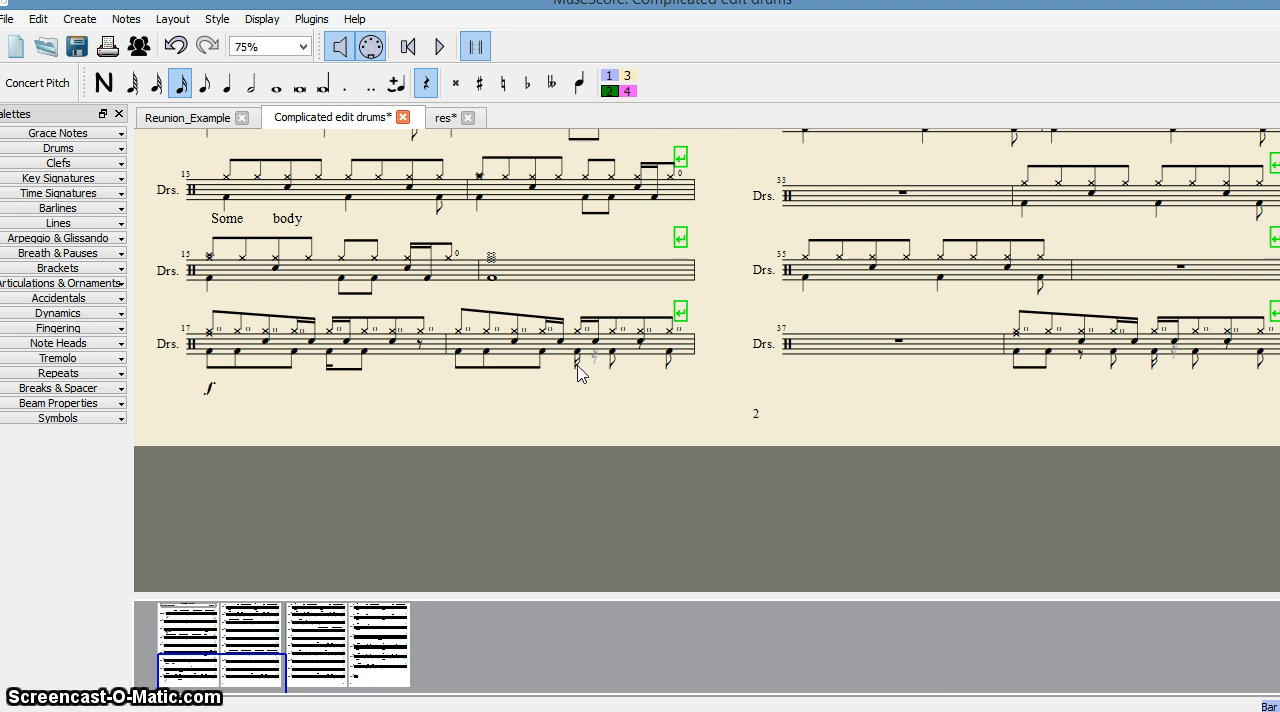
{"action": "mouse_move", "coordinate": [604, 364]}
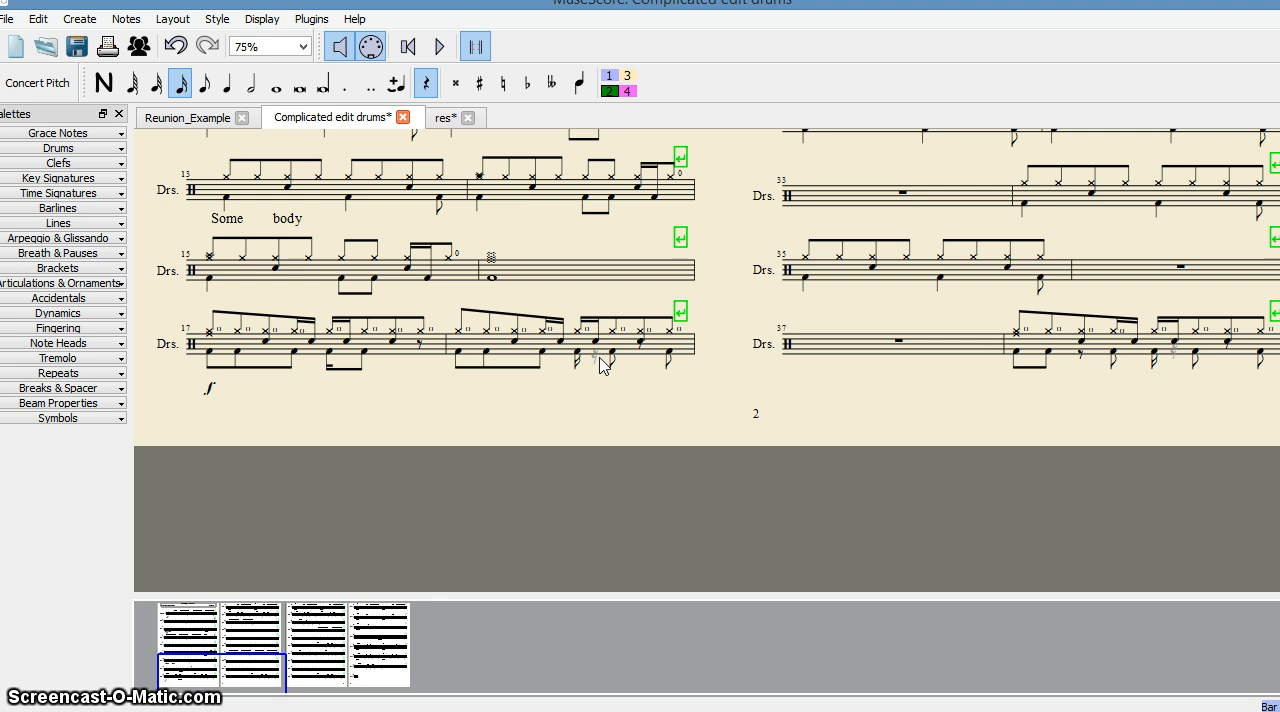
{"action": "right_click", "coordinate": [596, 360]}
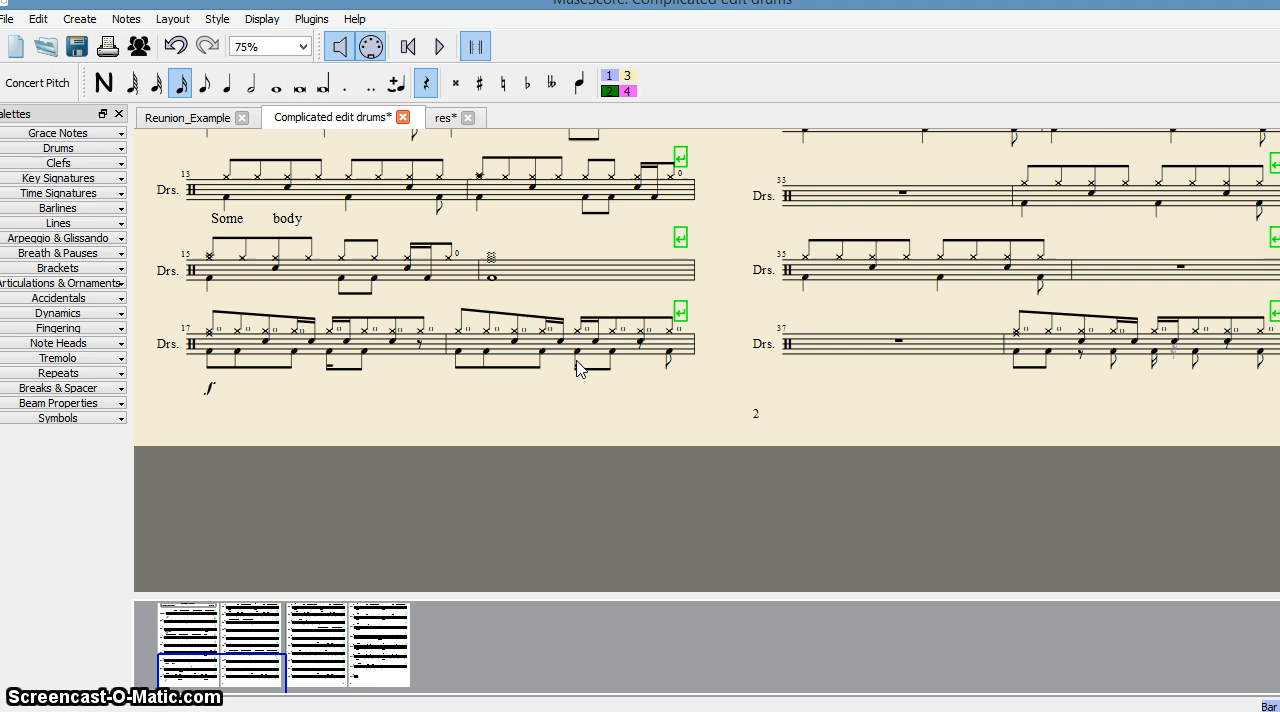
{"action": "mouse_move", "coordinate": [676, 380]}
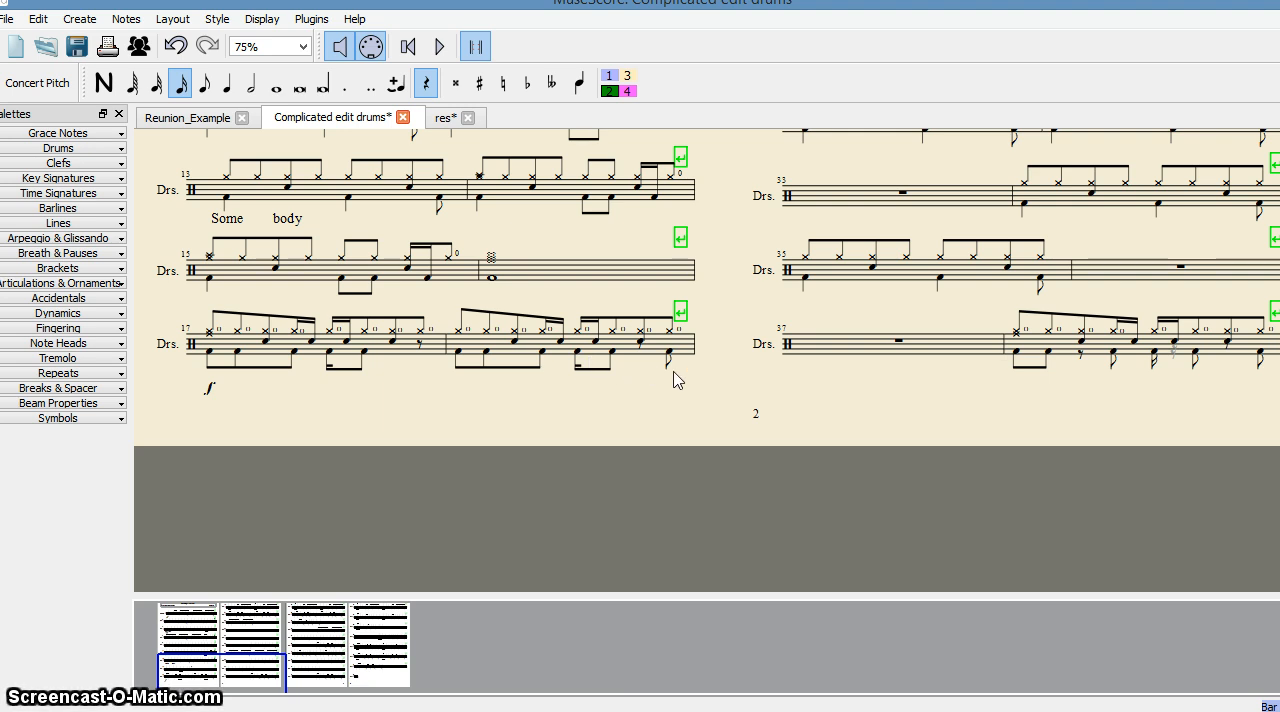
{"action": "mouse_move", "coordinate": [460, 344]}
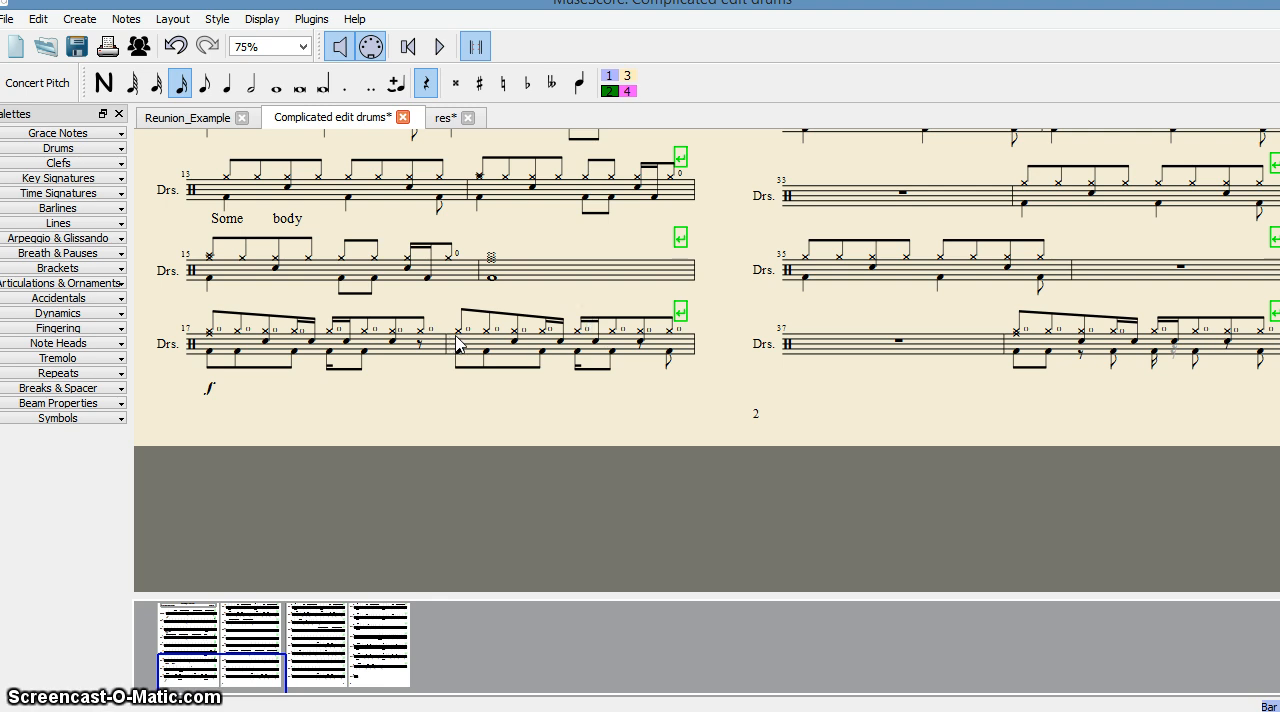
{"action": "mouse_move", "coordinate": [650, 380]}
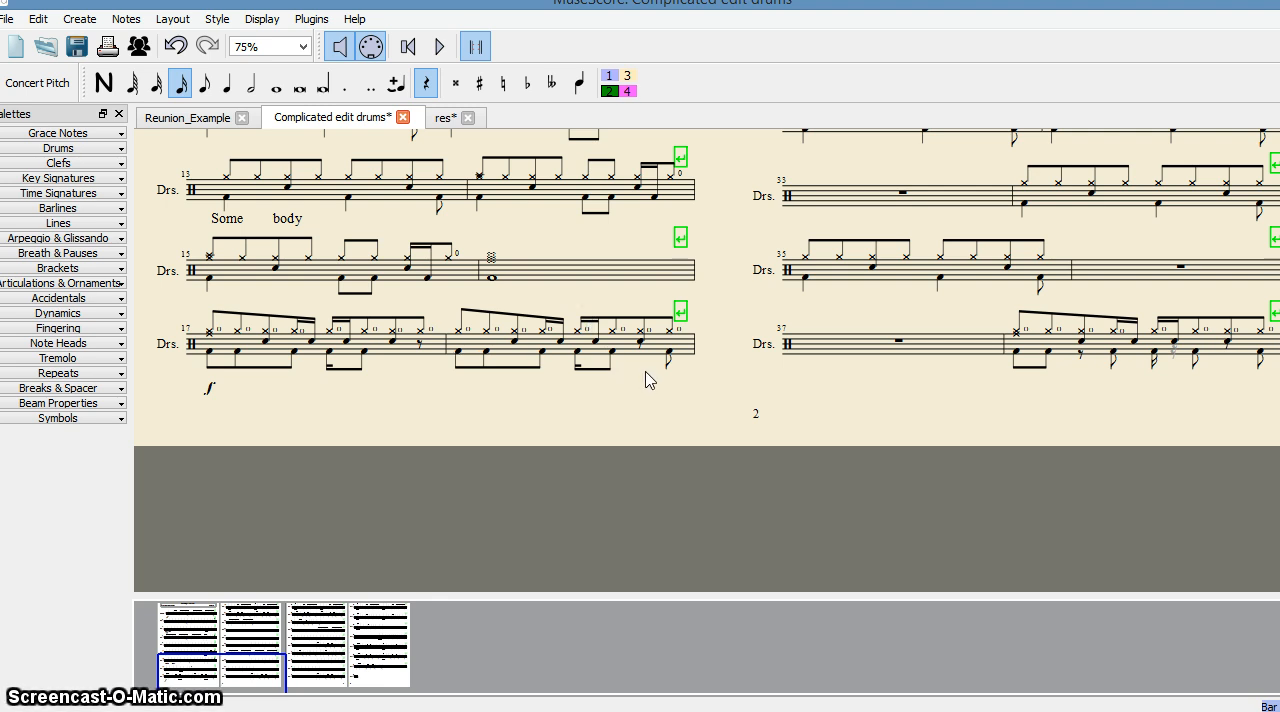